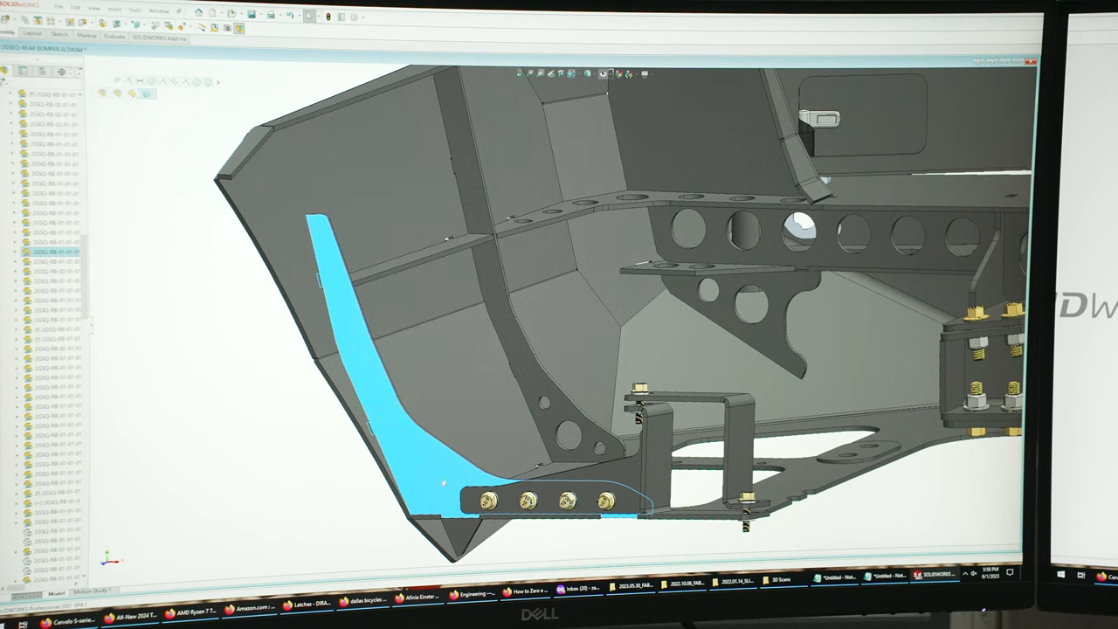
mouse_move(322, 366)
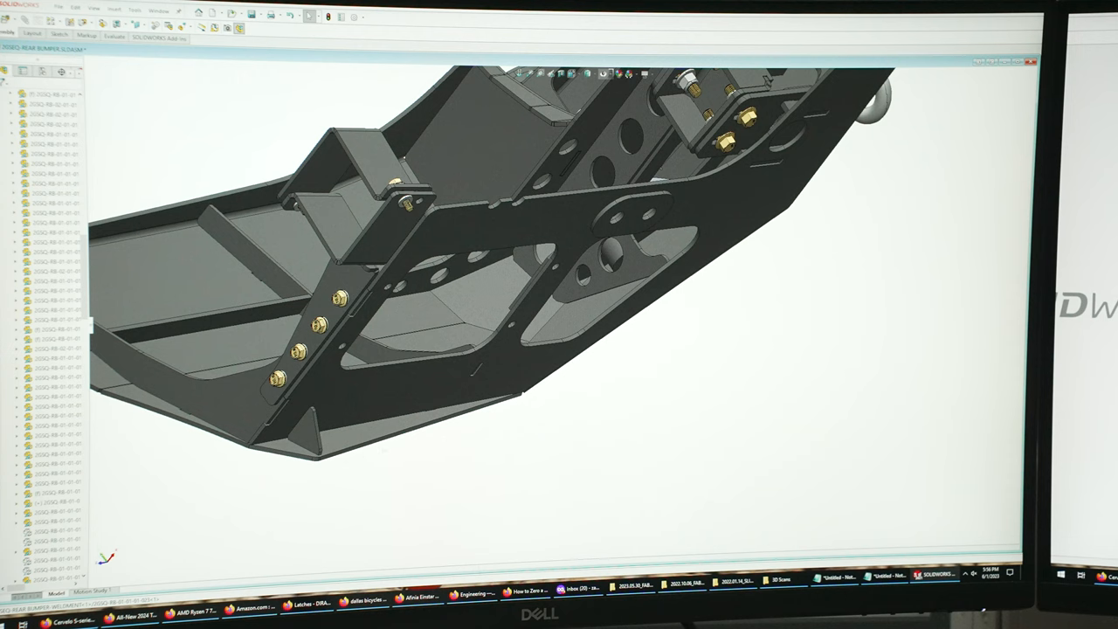
mouse_move(346, 273)
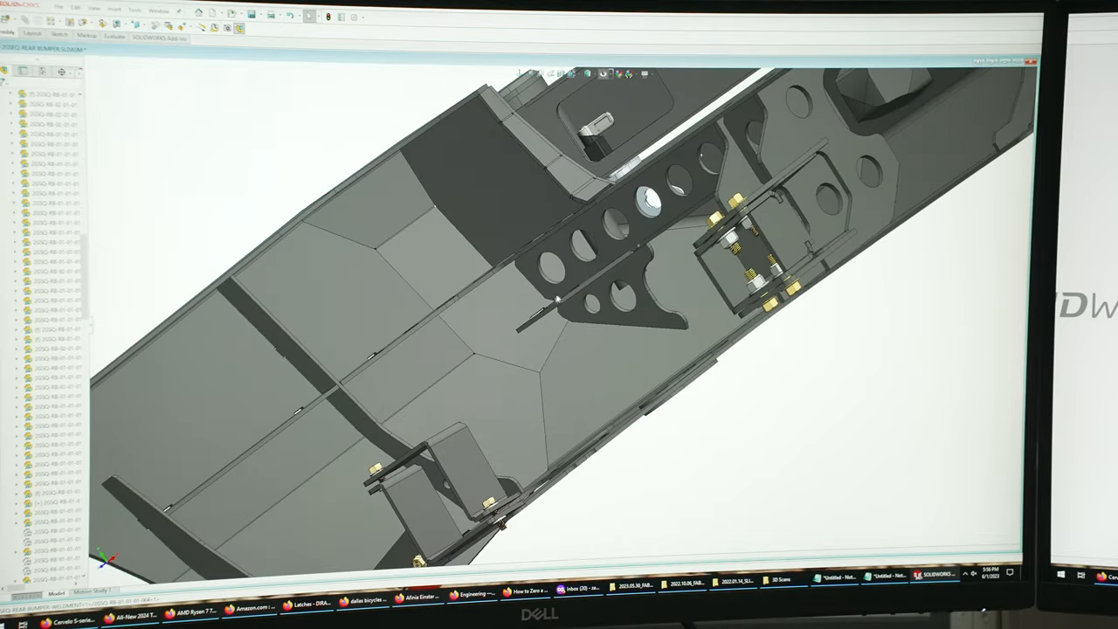
mouse_move(636, 224)
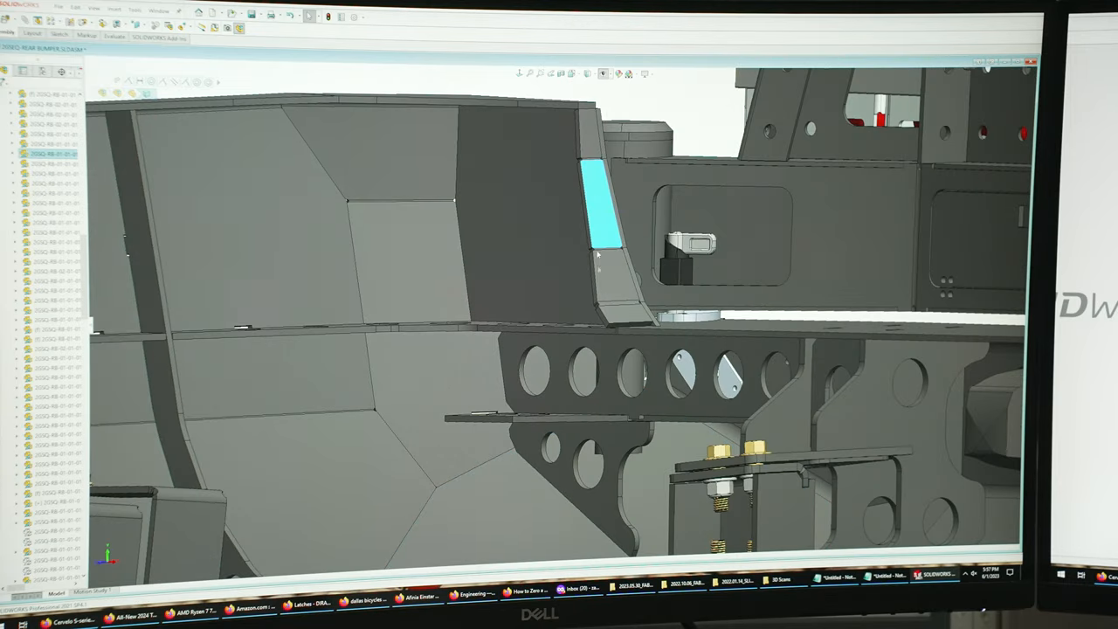
mouse_move(611, 287)
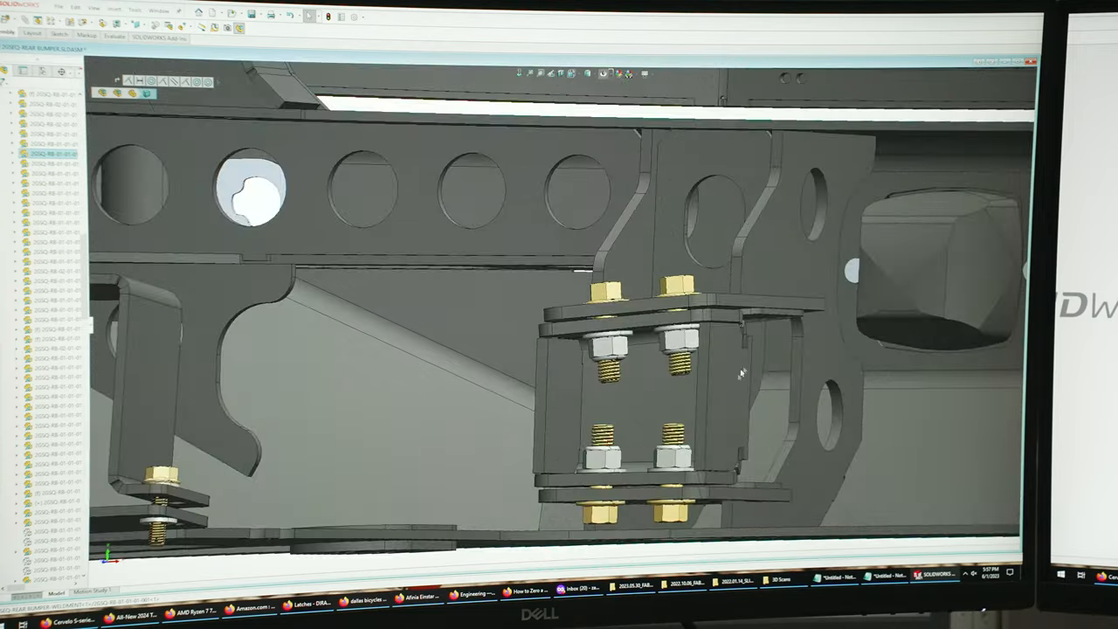
- Orbit around the frame mount bracket to inspect its three bolts up close
left_click_drag(743, 374, 650, 394)
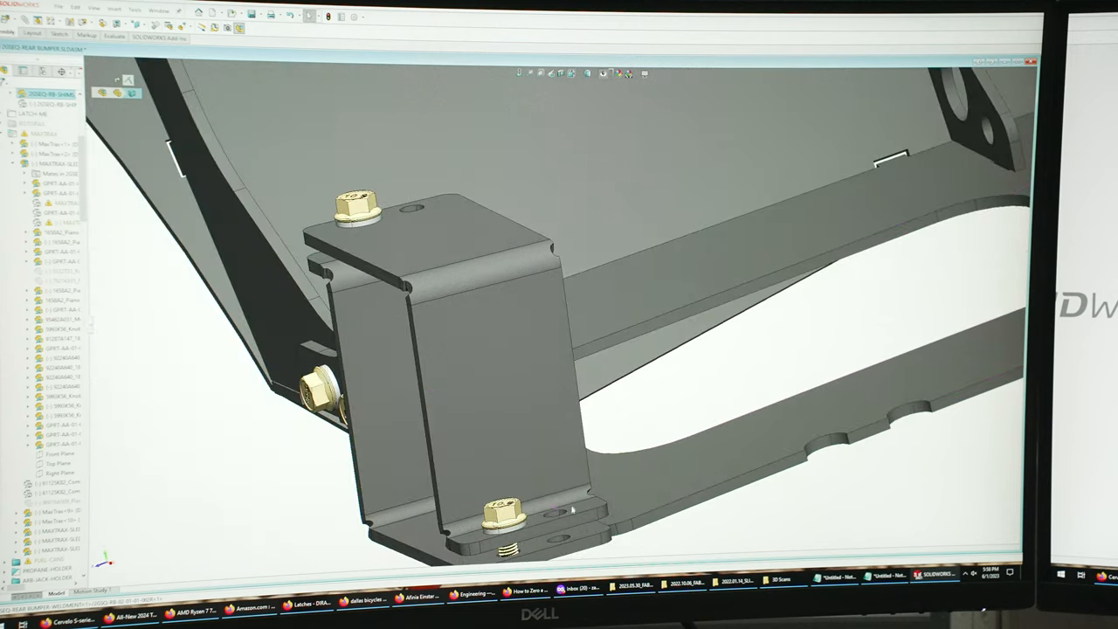
mouse_move(551, 516)
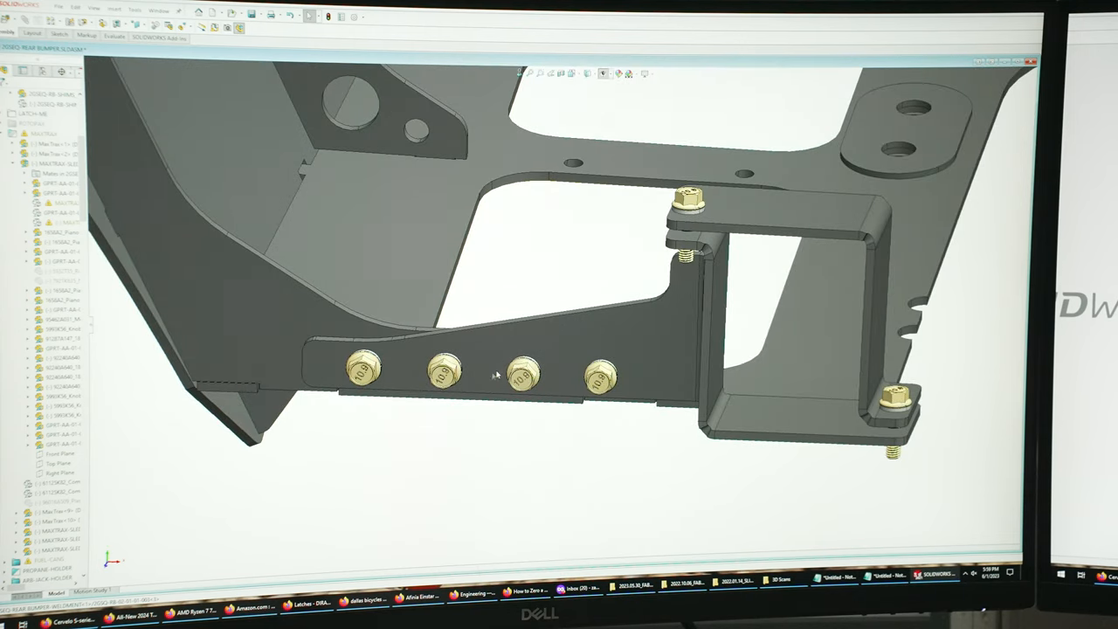
mouse_move(560, 370)
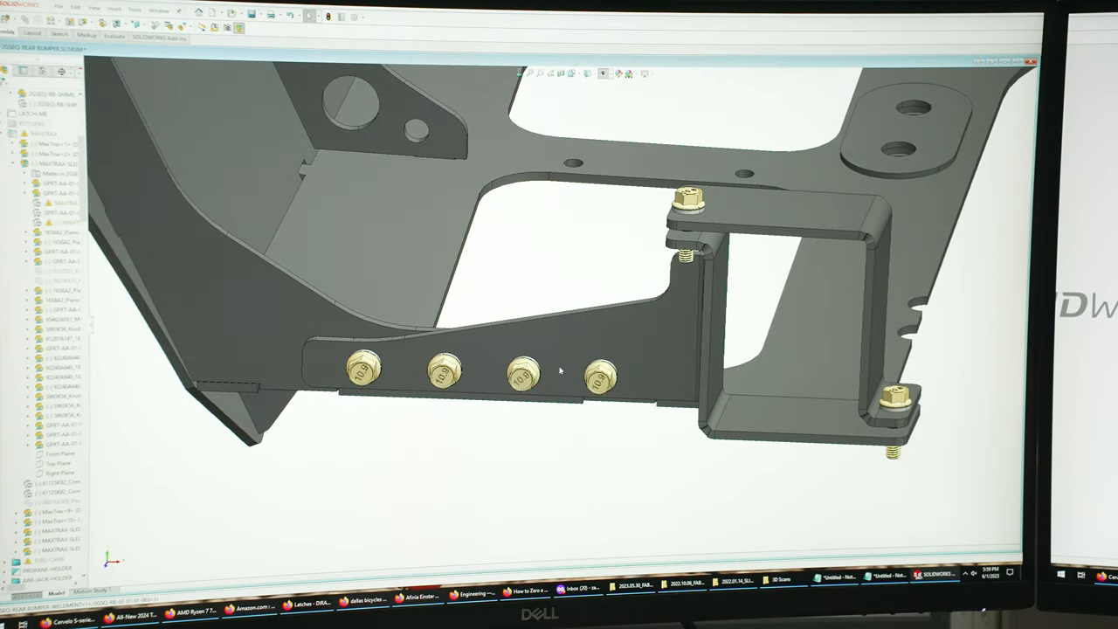
- Select the frame-mount bracket to review its bolt row from the side
left_click(599, 376)
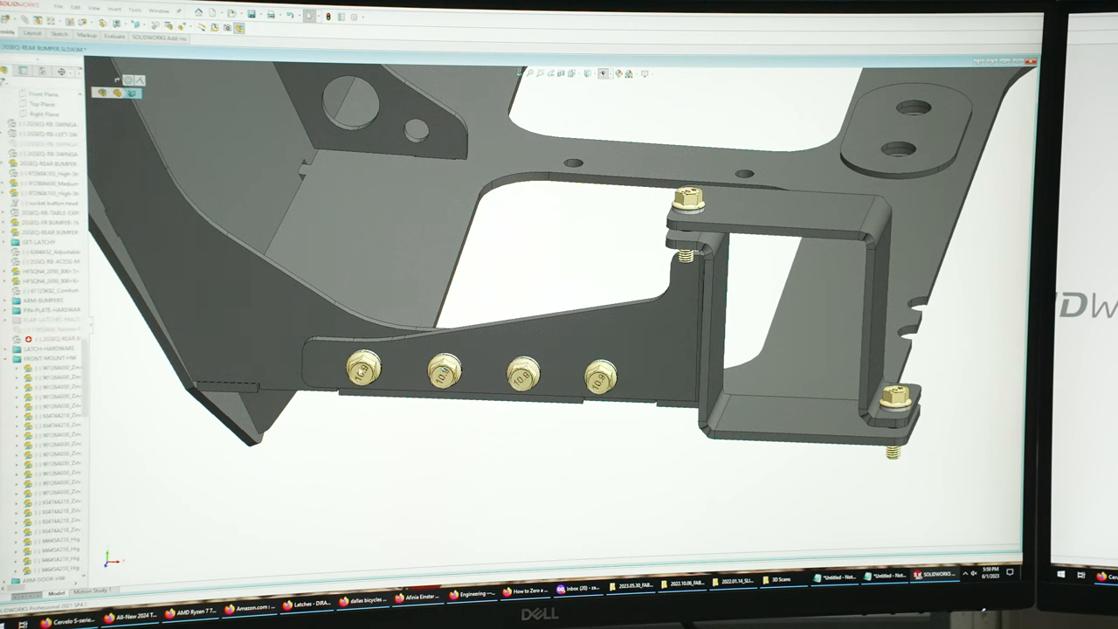
mouse_move(388, 367)
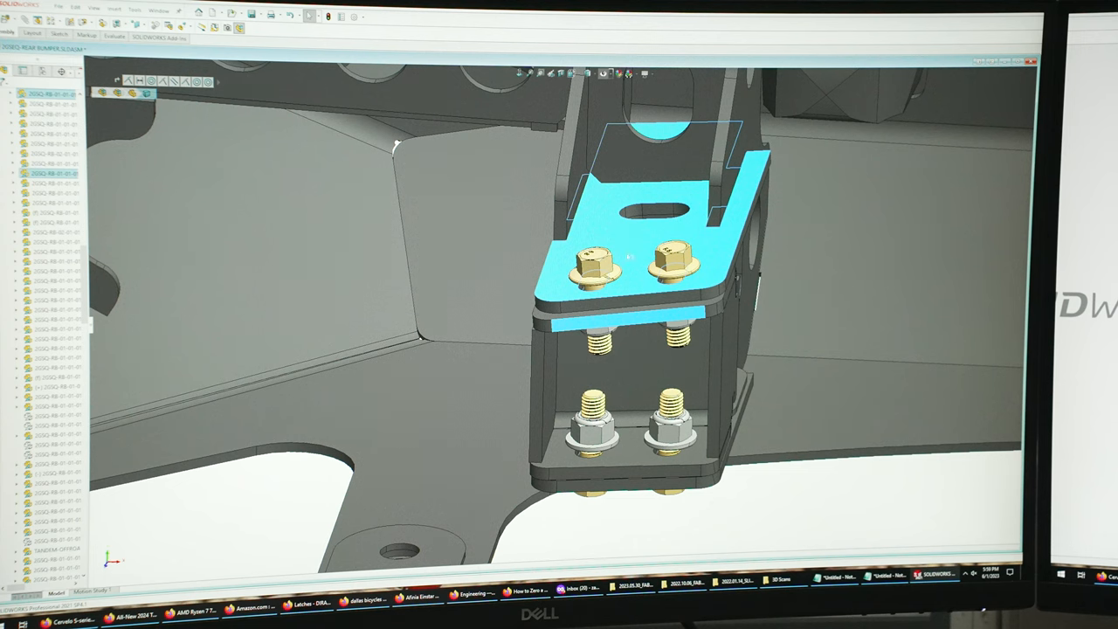
mouse_move(637, 463)
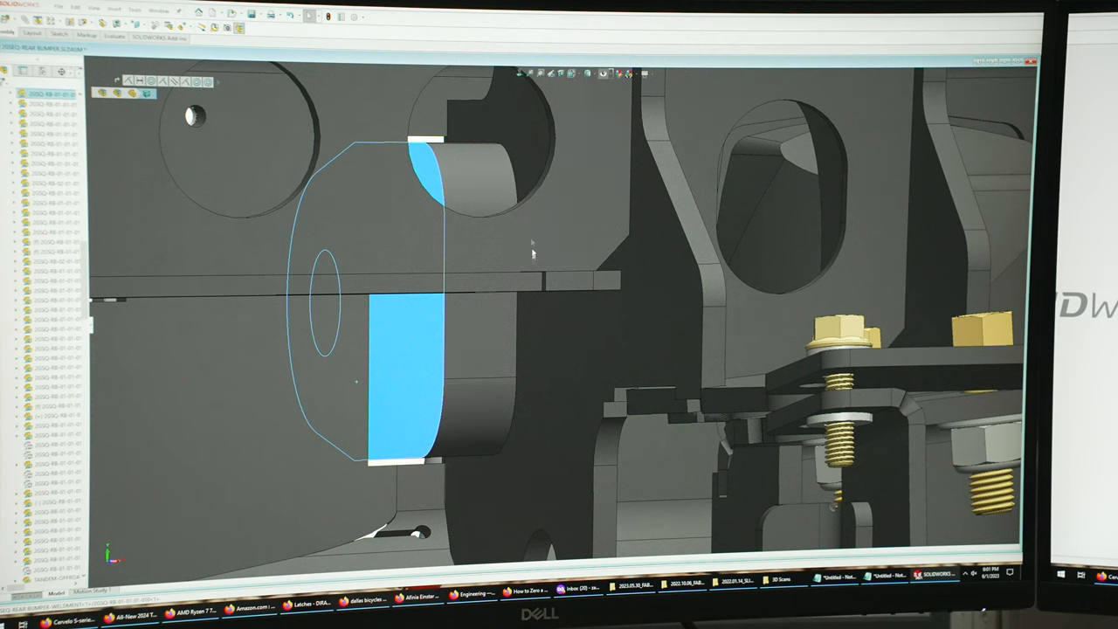
mouse_move(535, 276)
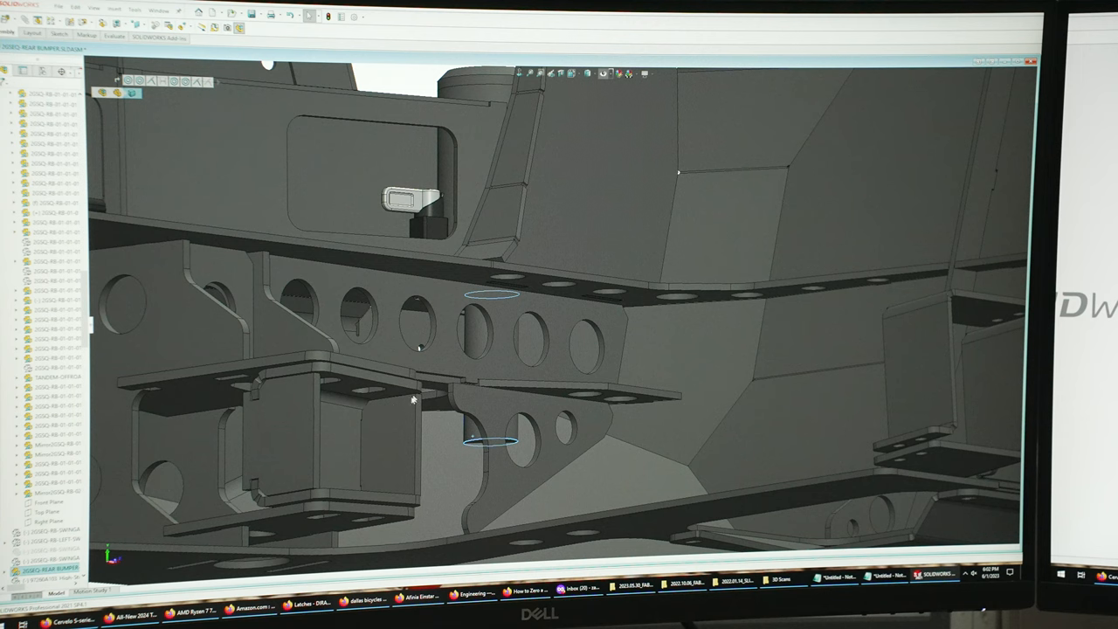
mouse_move(667, 271)
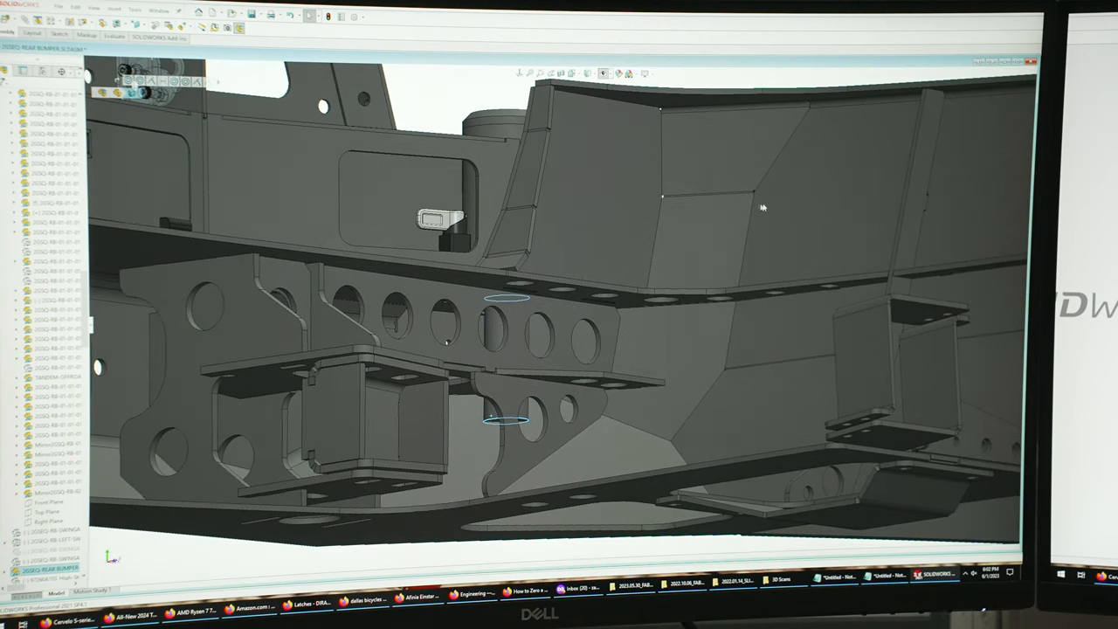
mouse_move(745, 506)
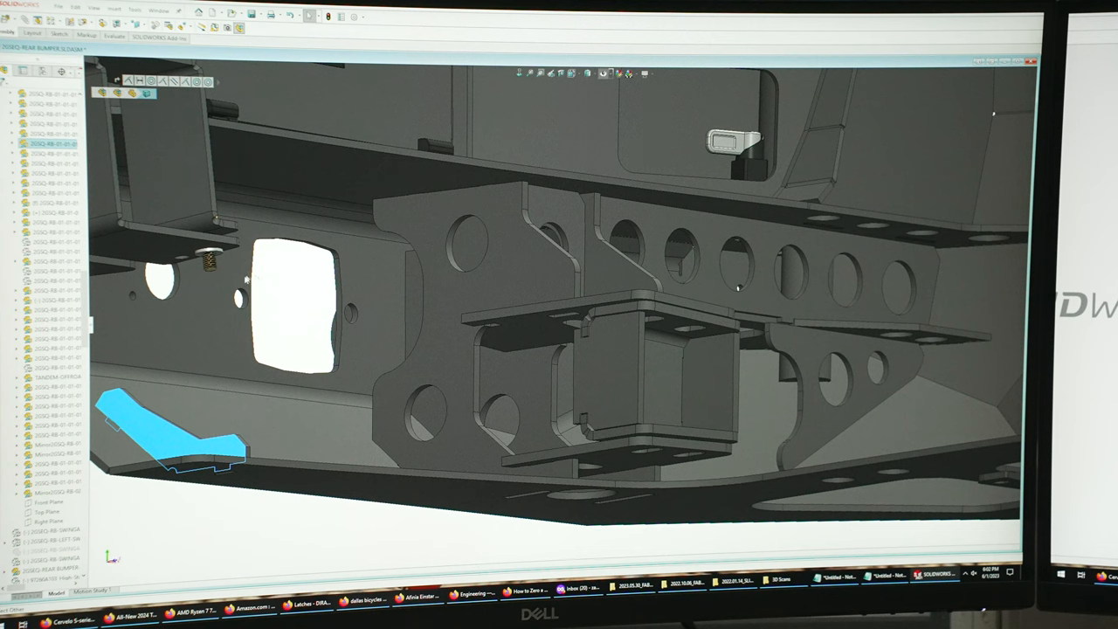
mouse_move(351, 294)
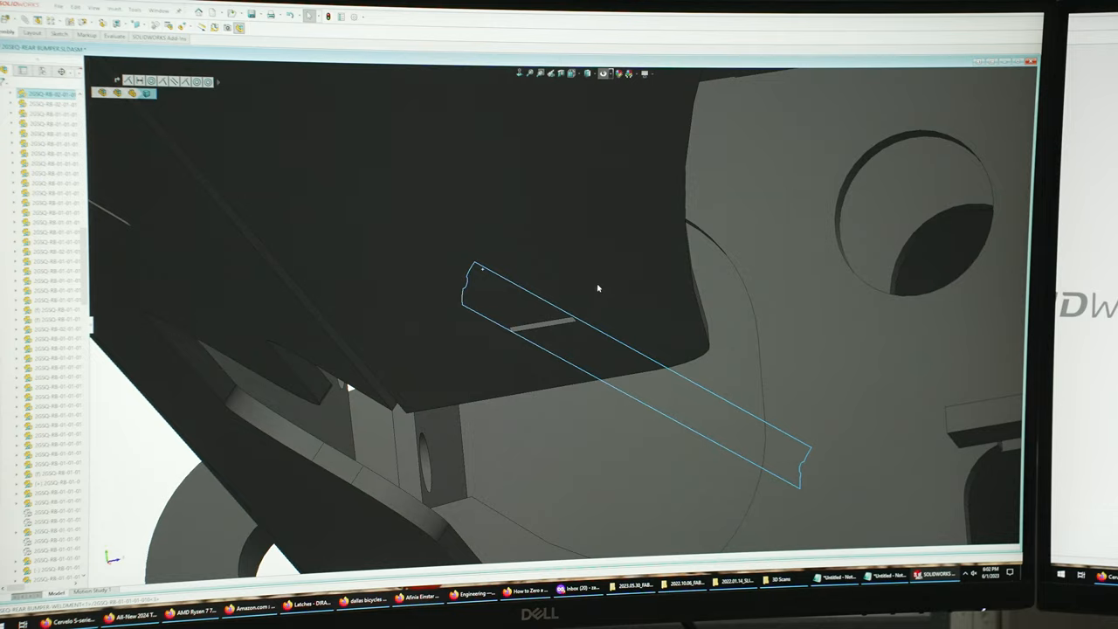
- Orbit around the lower bumper plate edge toward the small wedge-shaped part
left_click_drag(598, 289, 865, 132)
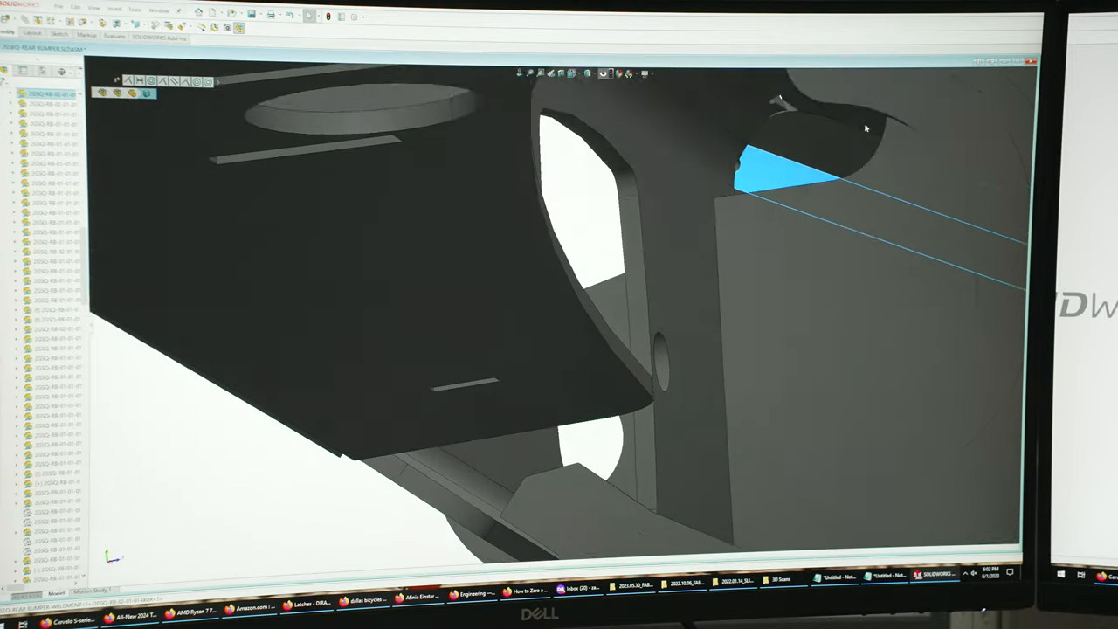